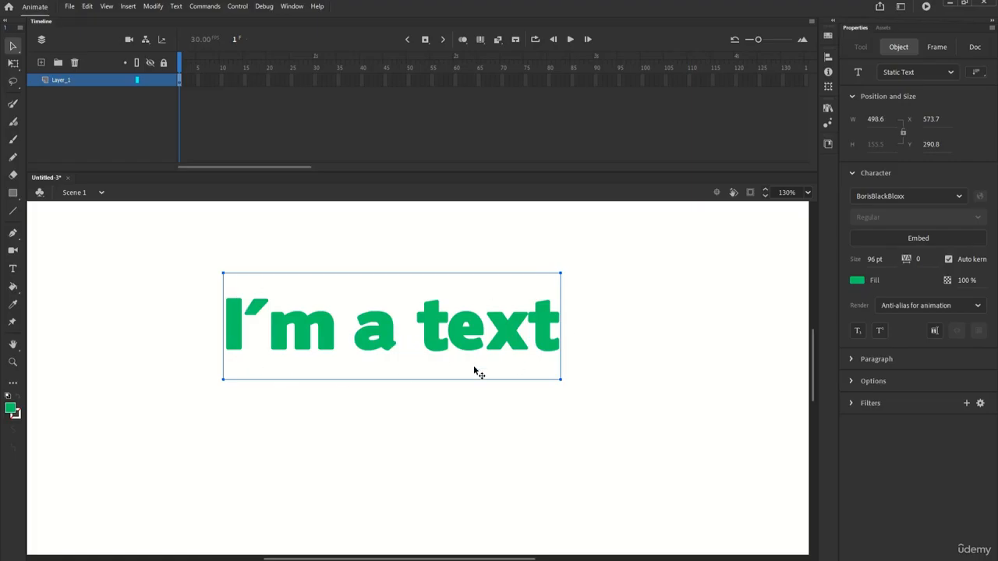
mouse_move(421, 424)
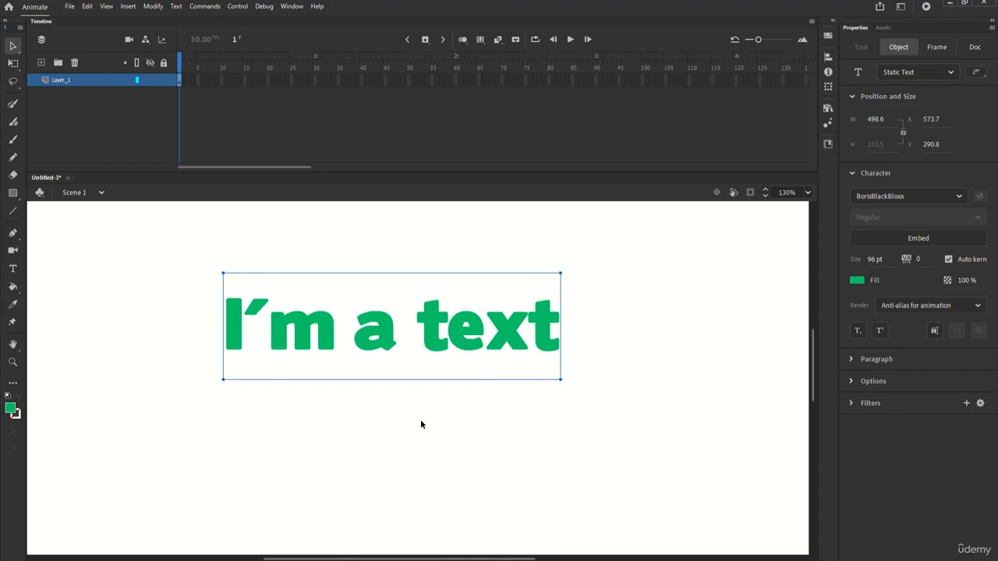
mouse_move(433, 319)
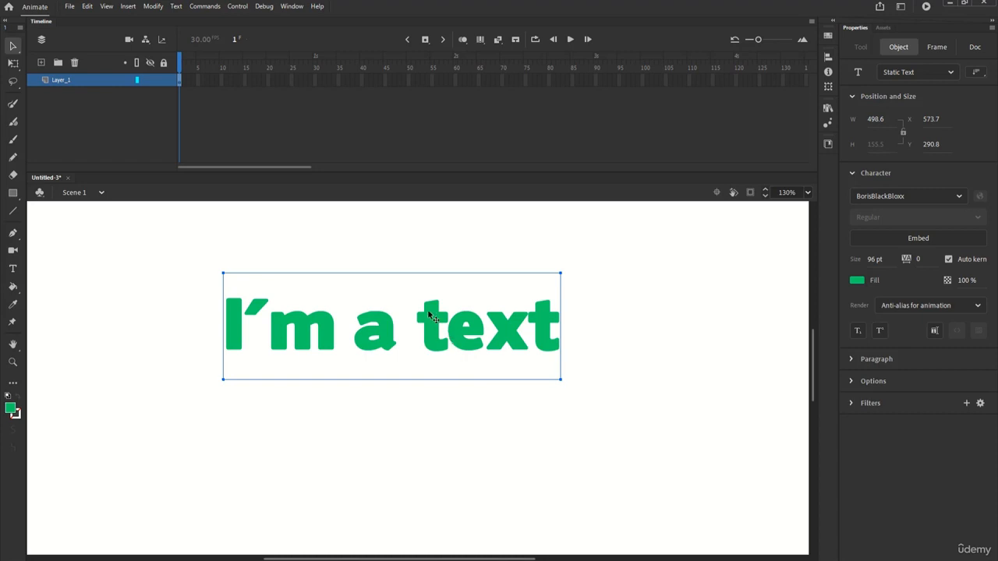
Break the 'I'm a text' text into separate letters and expand its Filters section.
right_click(429, 315)
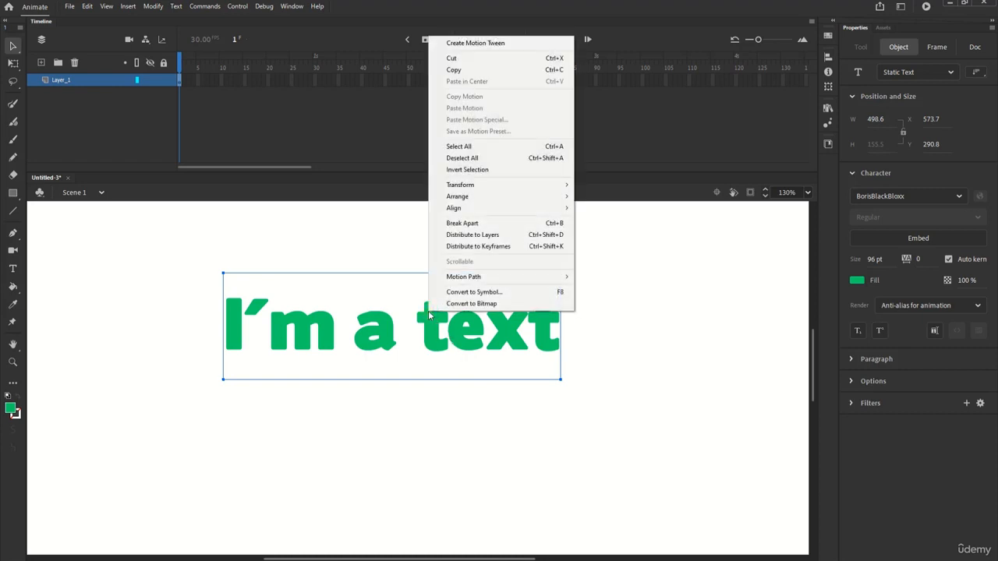
mouse_move(462, 223)
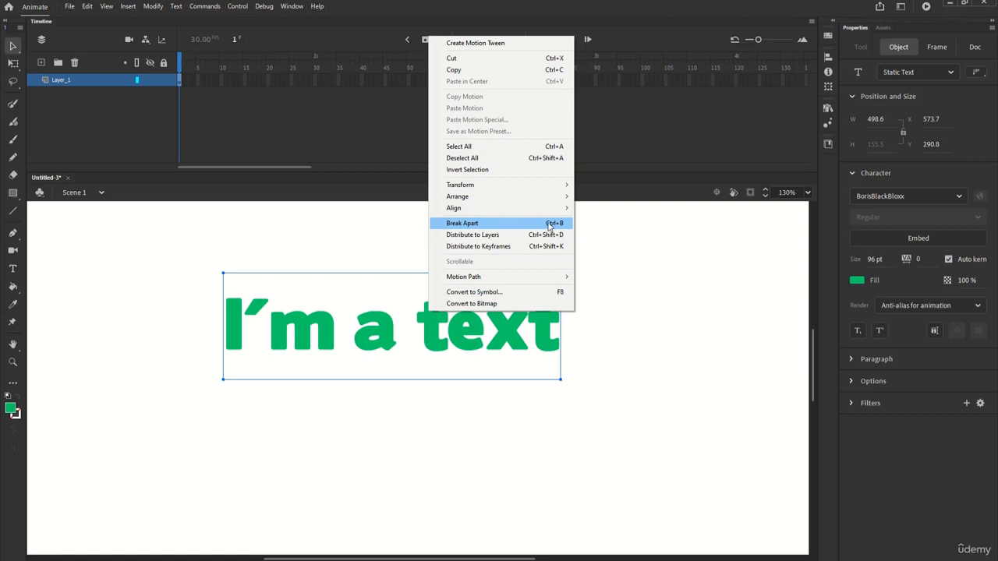
mouse_move(527, 228)
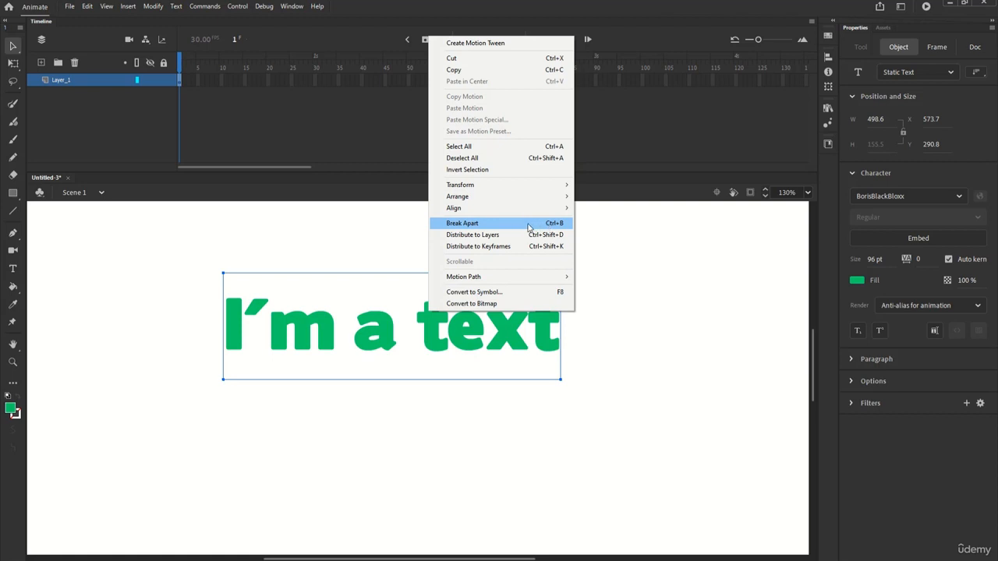
left_click(462, 222)
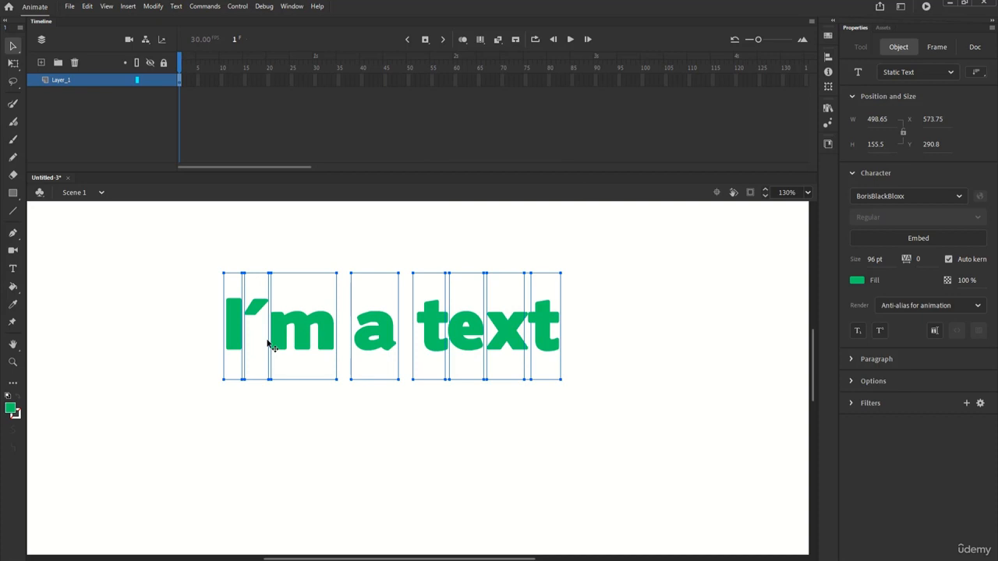
right_click(439, 312)
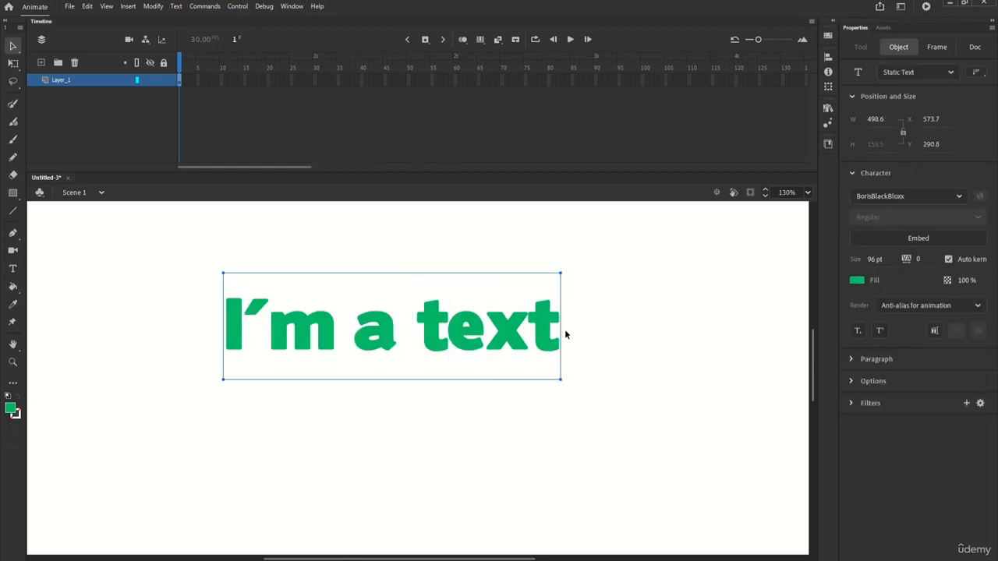
mouse_move(606, 353)
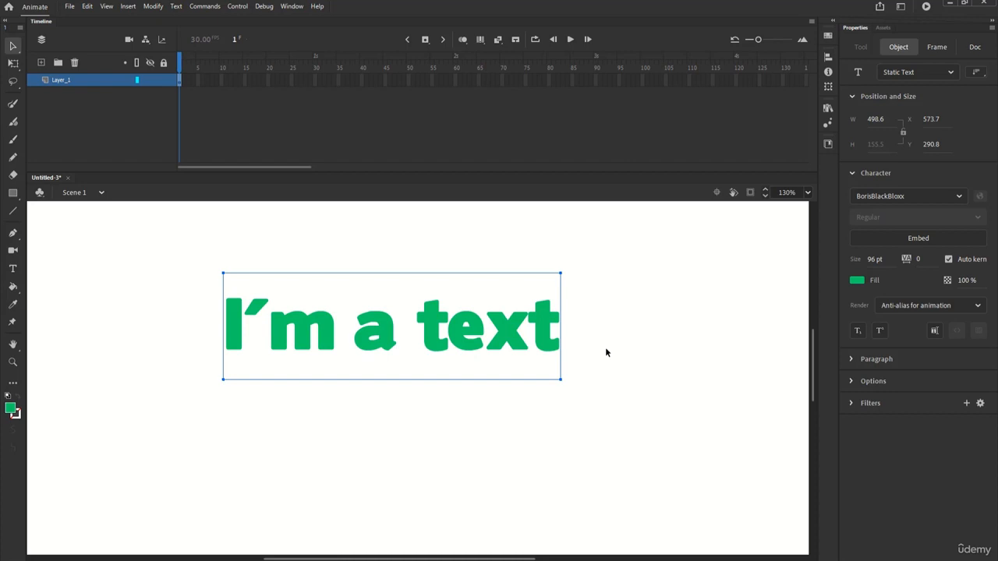
mouse_move(863, 415)
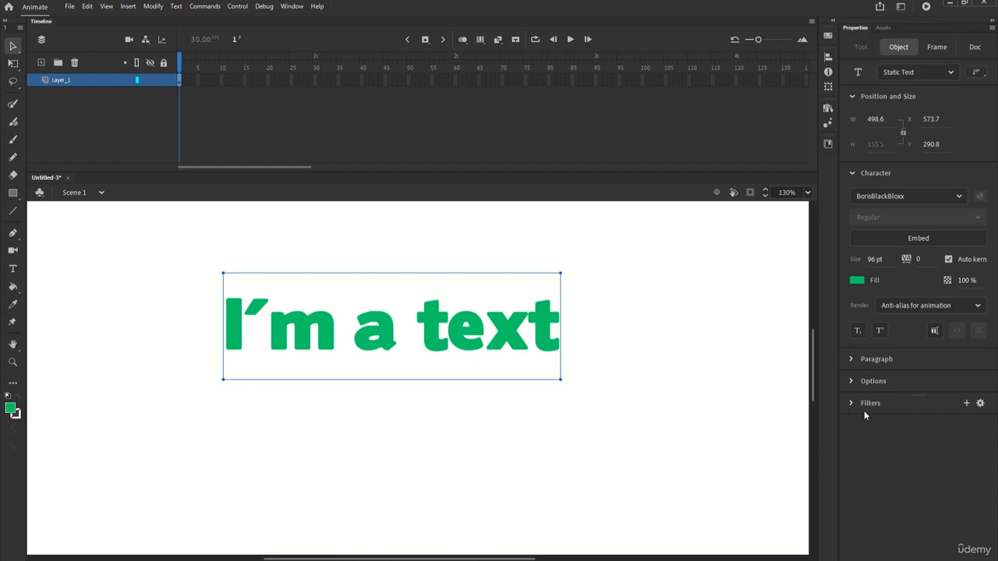
left_click(851, 402)
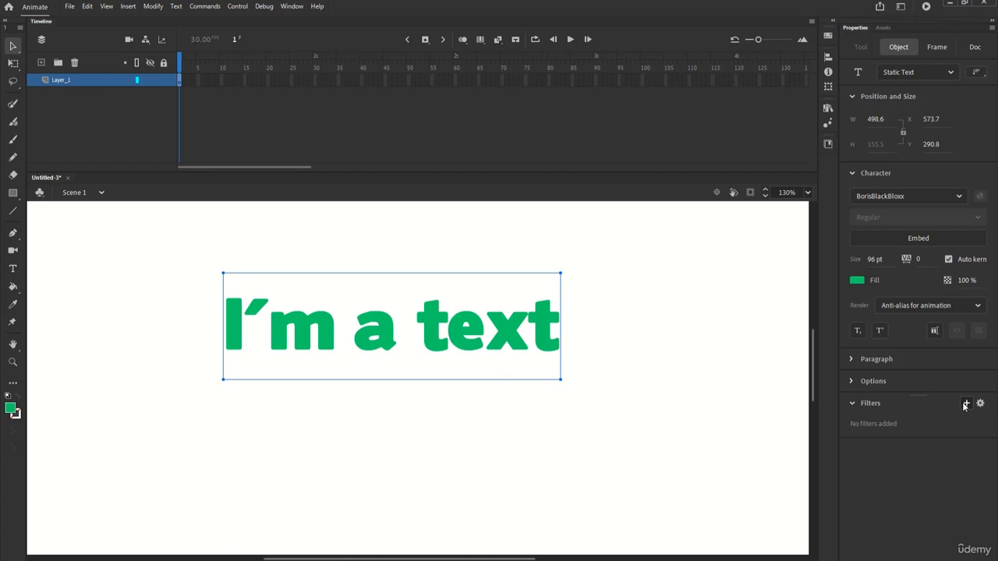
Add a Blur filter to the text, raising then reducing the blur to a small amount.
left_click(966, 402)
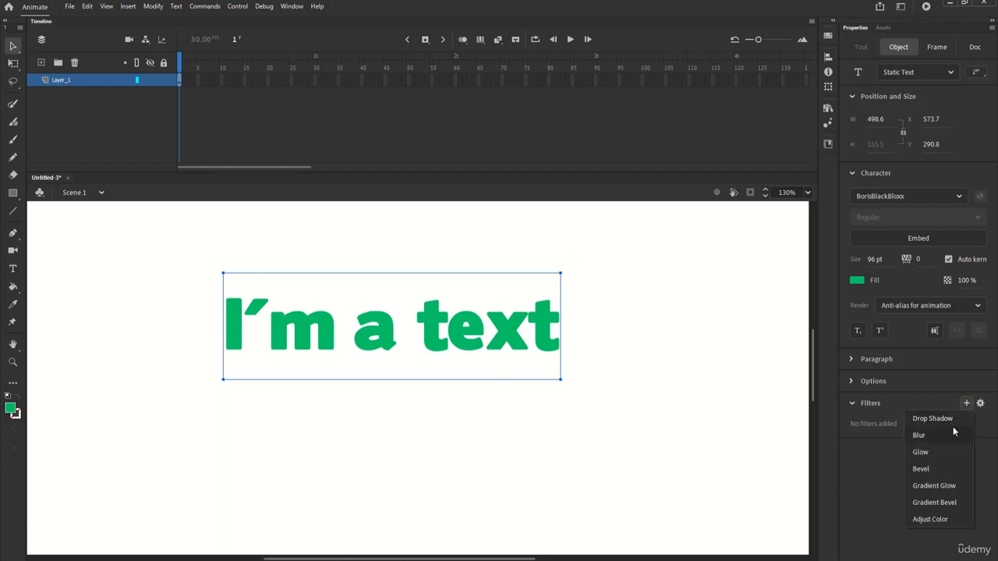
left_click(919, 435)
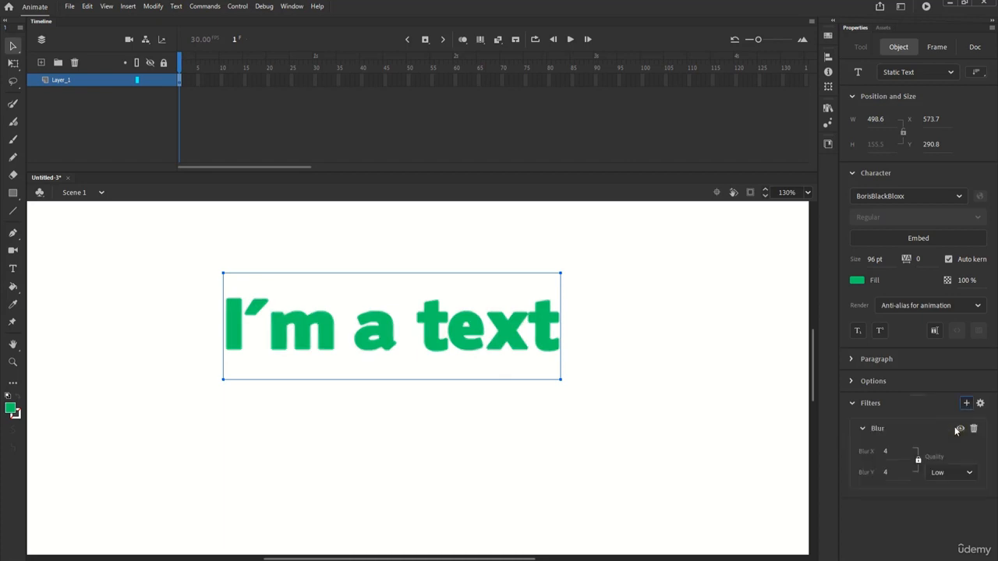
left_click_drag(916, 450, 902, 451)
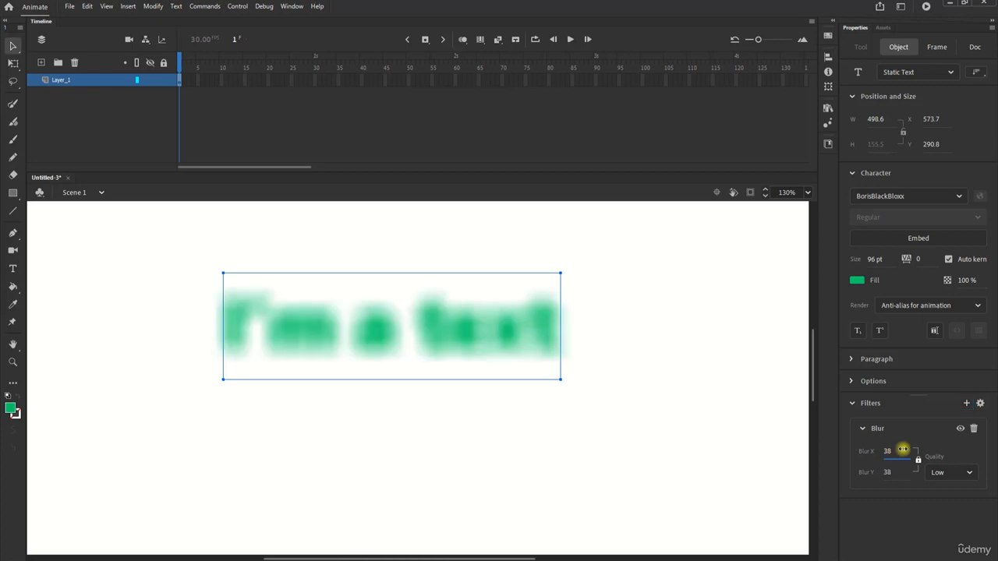
left_click_drag(901, 451, 885, 451)
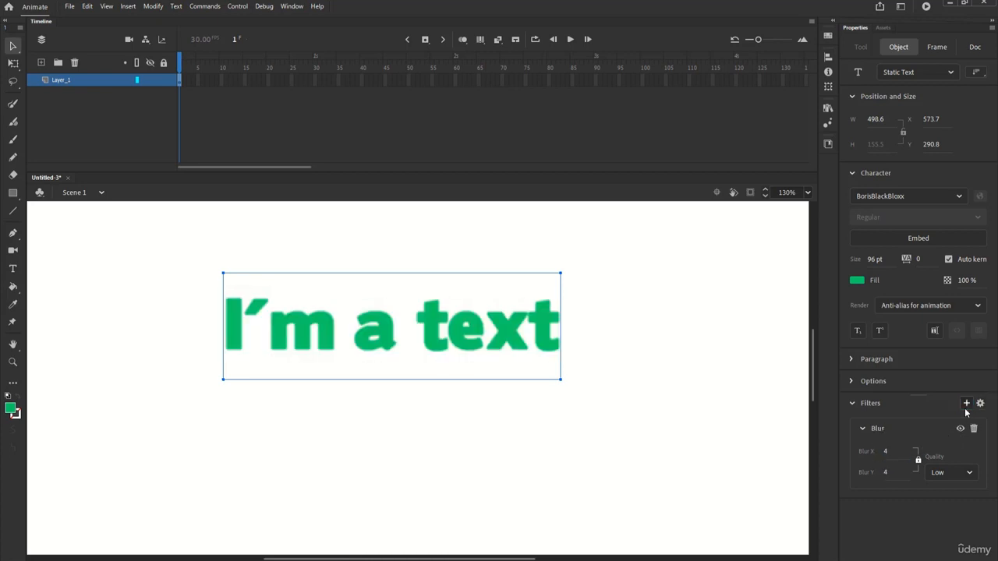
Add Gradient Glow and Glow filters to the text and view the filtered result.
left_click(967, 402)
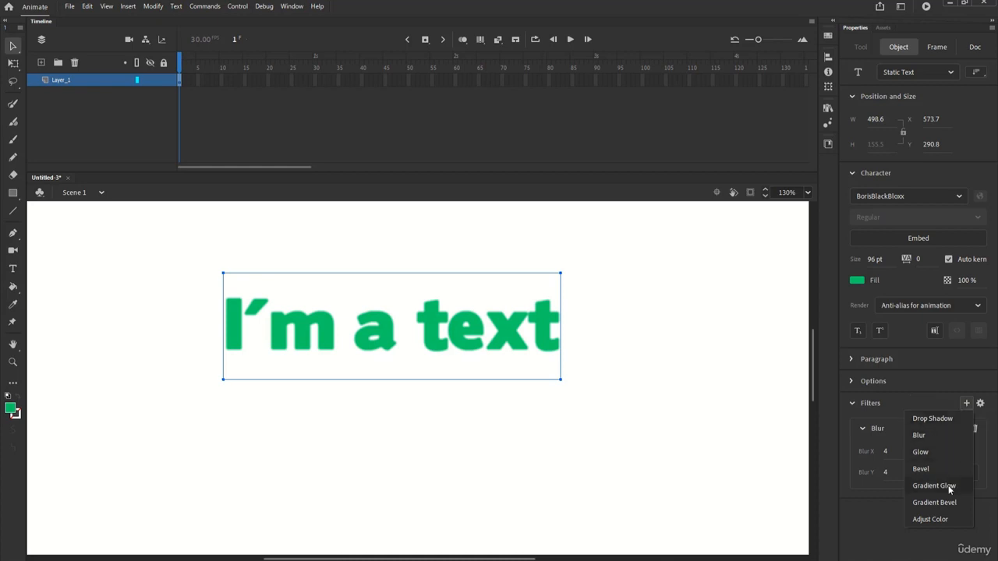
left_click(932, 485)
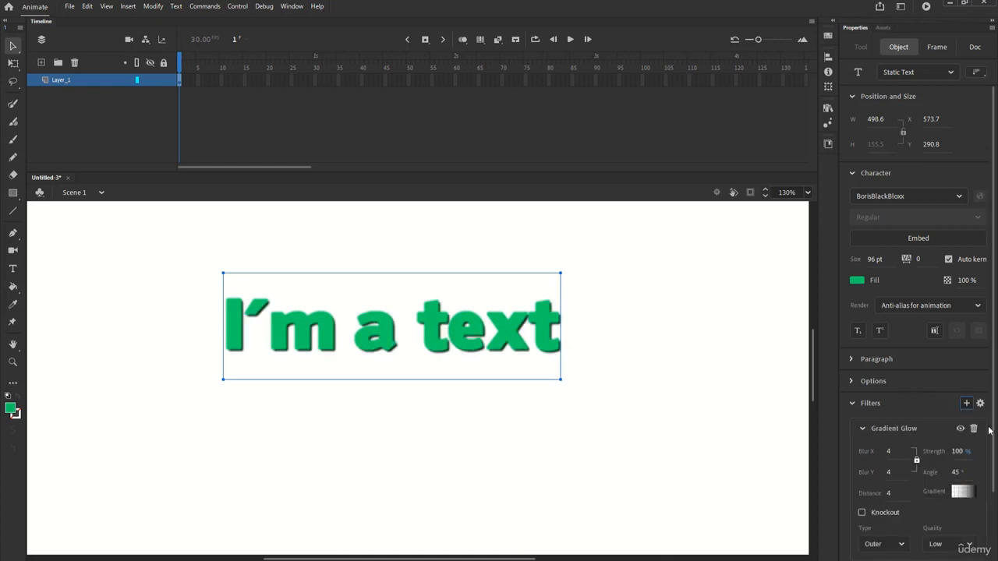
left_click(967, 403)
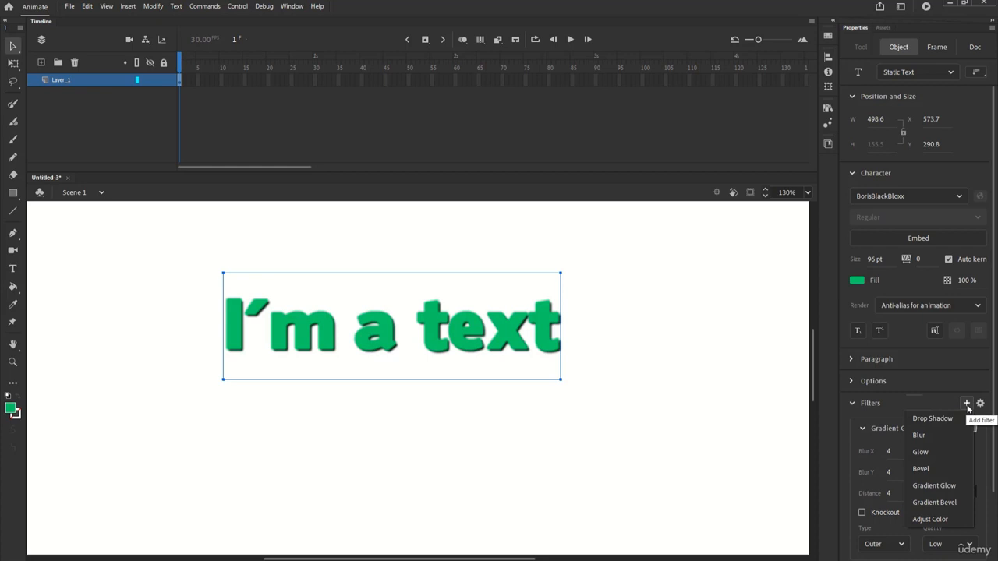
left_click(920, 452)
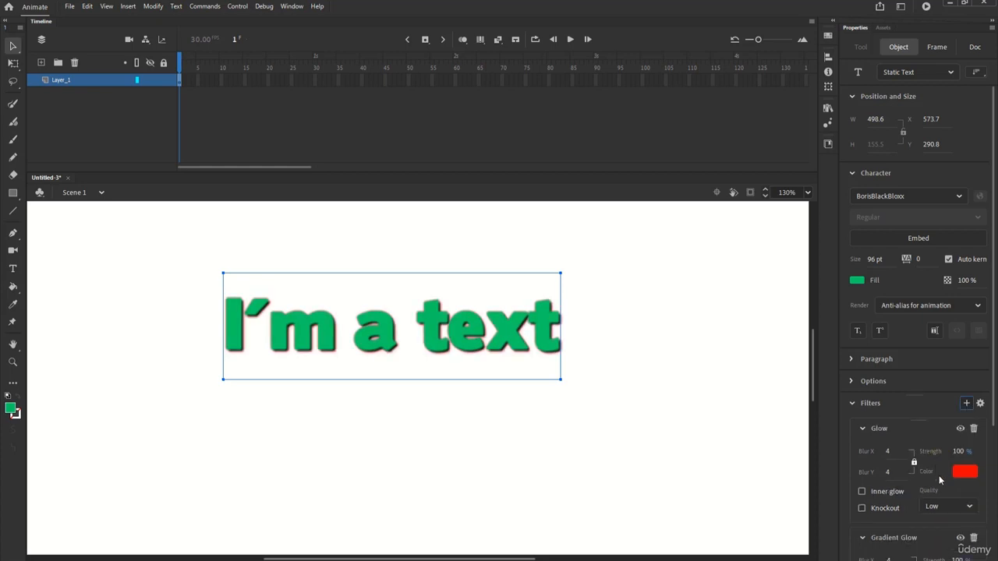
left_click(974, 47)
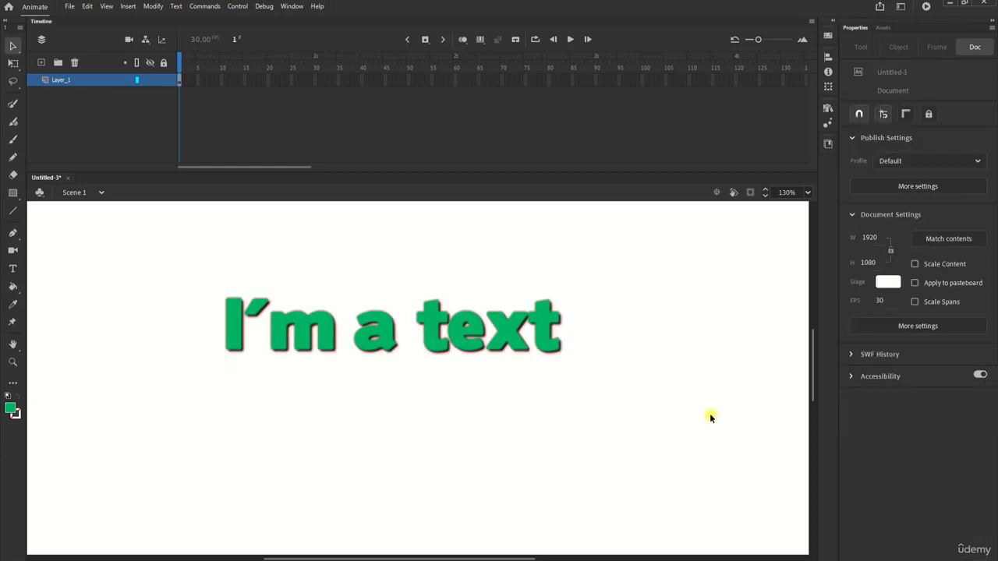
Select the 'I'm a text' lettering, break it apart into shapes, and switch to the Text tool.
left_click(390, 326)
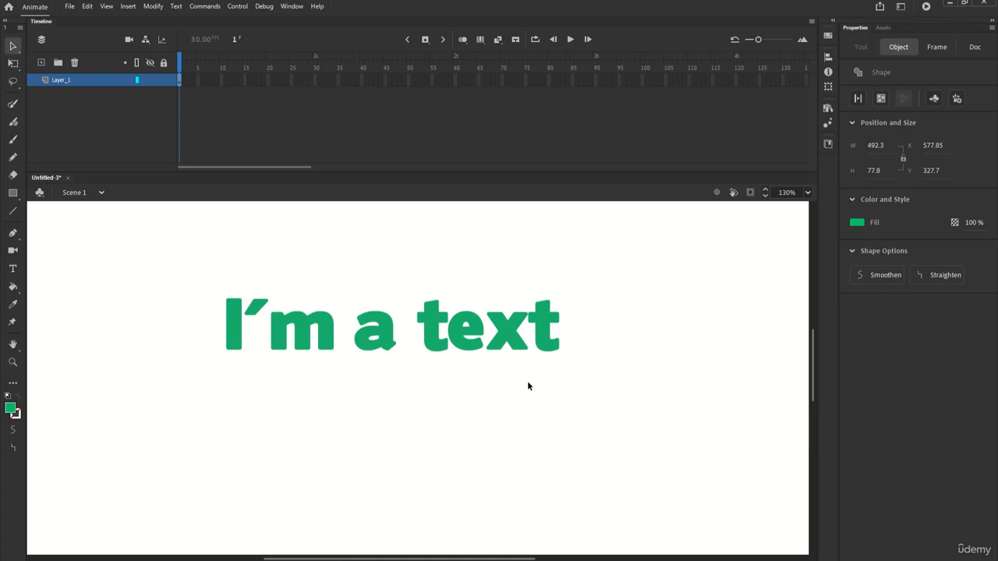
mouse_move(56, 216)
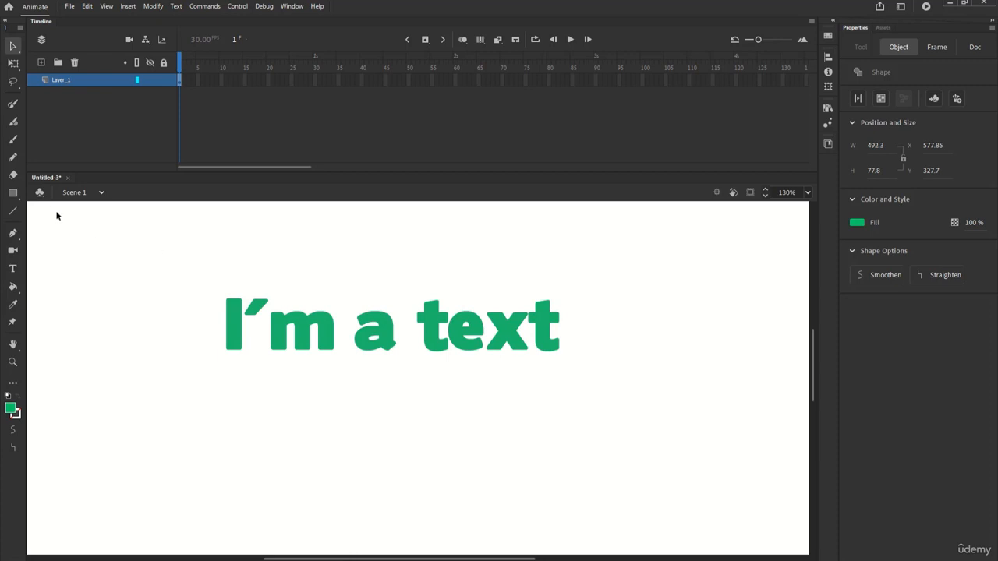
left_click(12, 268)
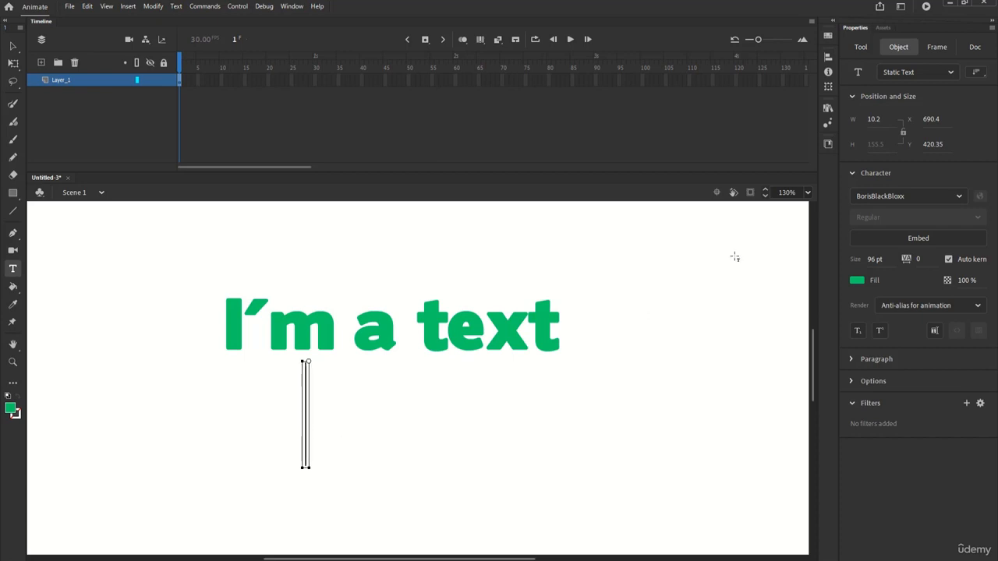
From the Library panel's options, start a New Font to open the Font Embedding dialog.
left_click(827, 100)
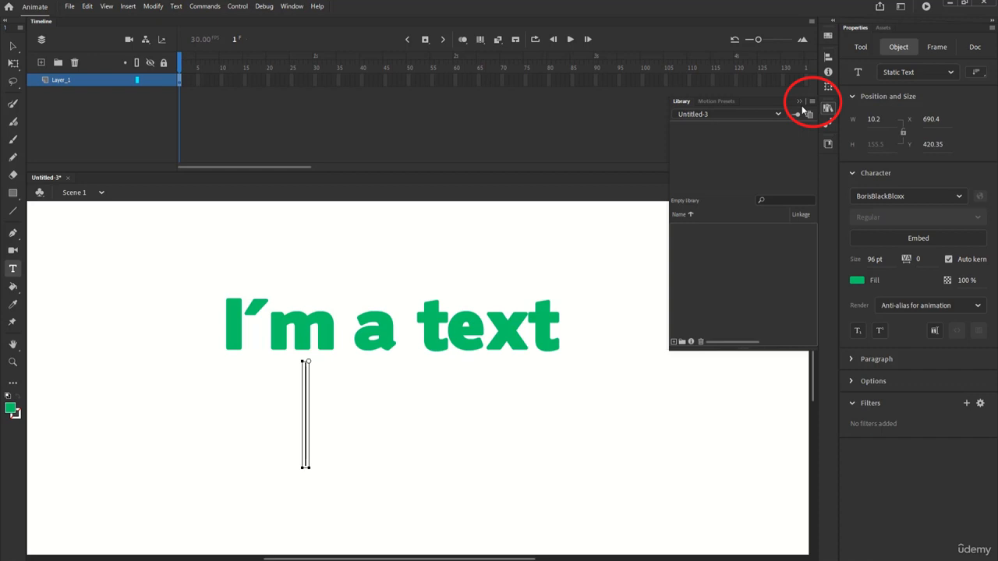
left_click(799, 102)
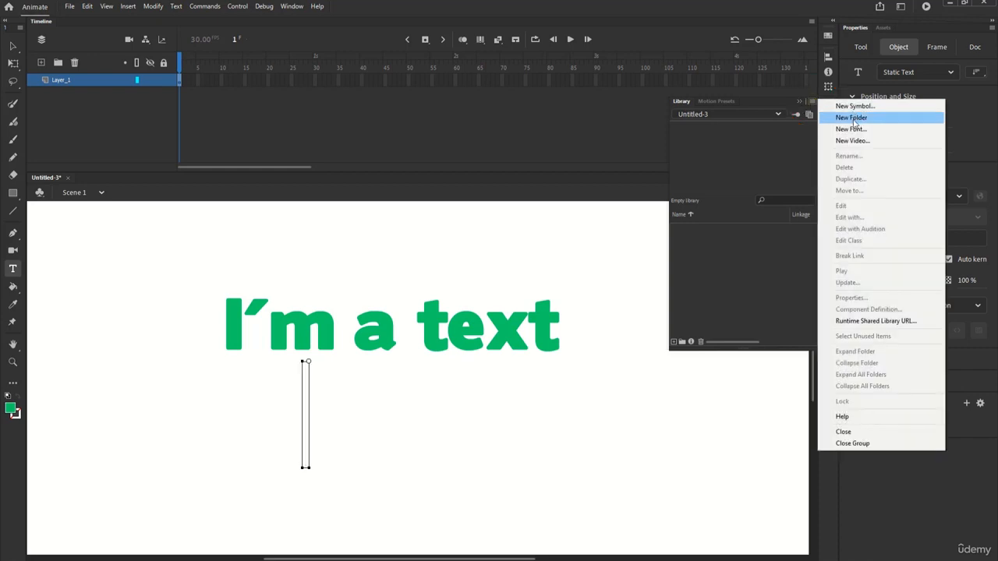
left_click(850, 128)
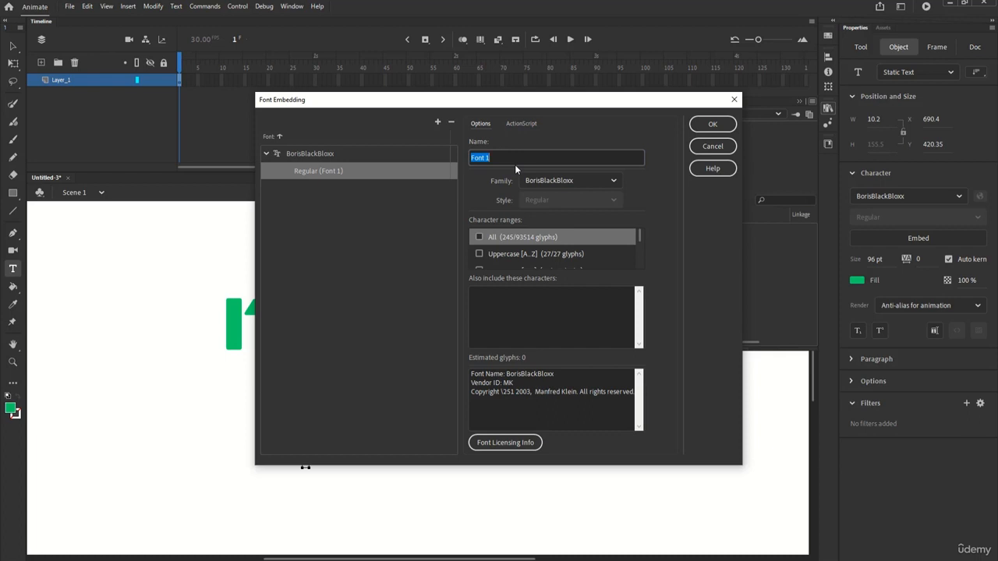
Name the embedded BorisBlackBloxx font 'BBB', toggle the All glyphs range, and confirm.
type("BBB")
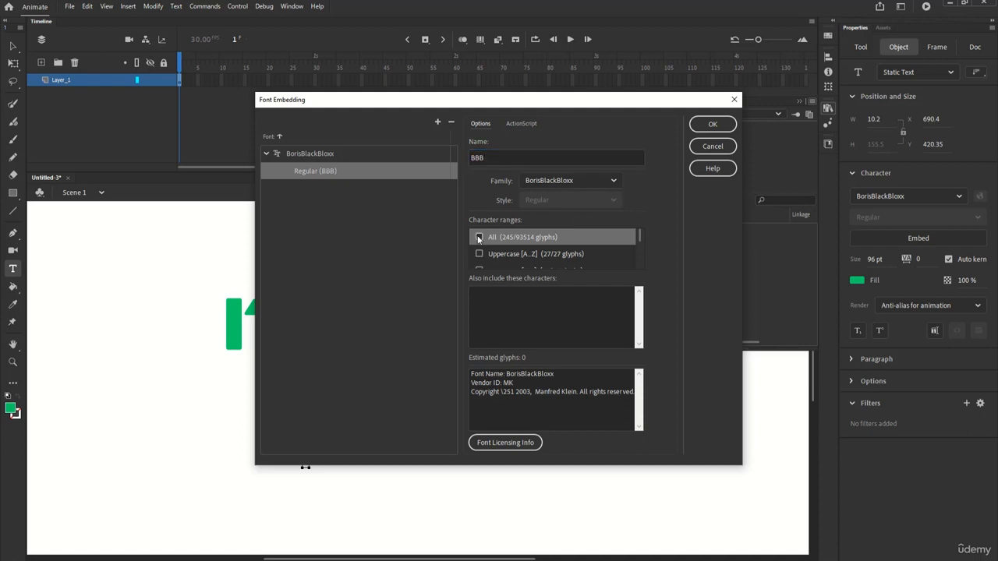
left_click(479, 237)
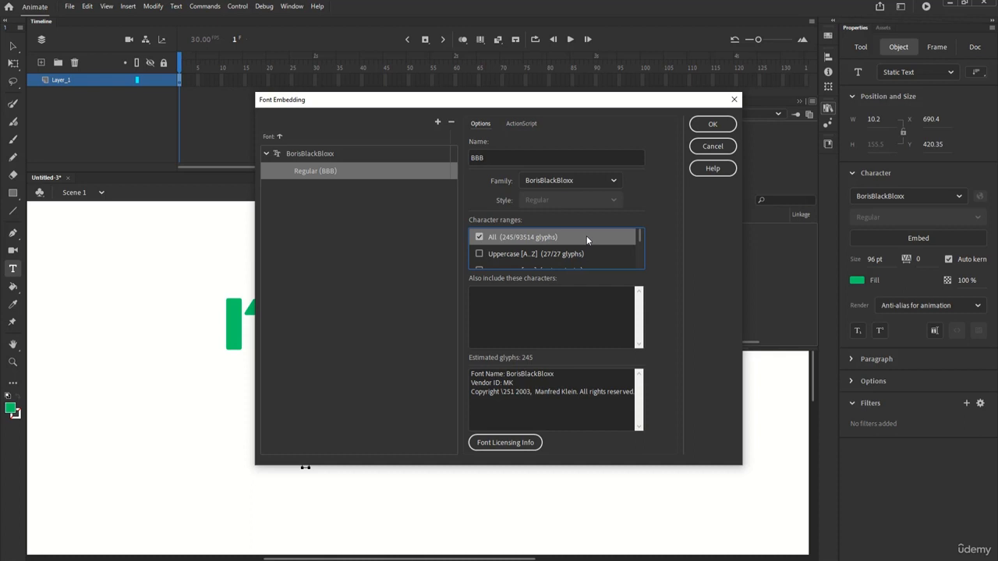
mouse_move(583, 275)
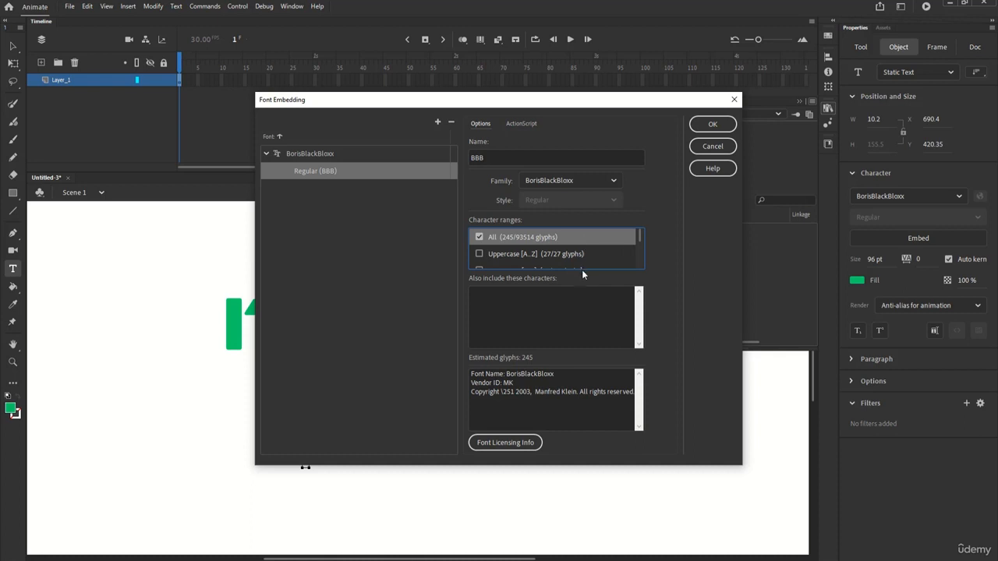
left_click(480, 237)
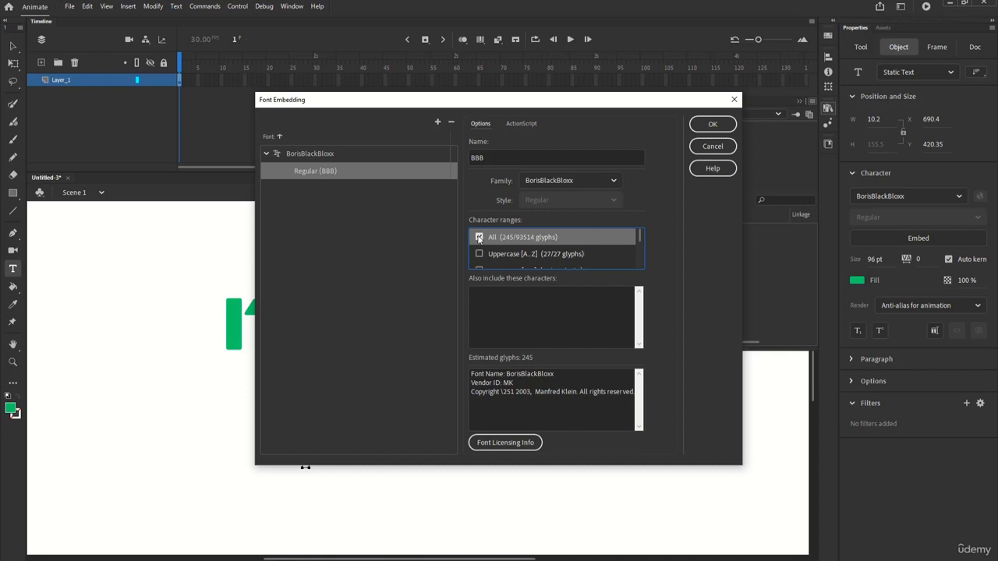
left_click(480, 237)
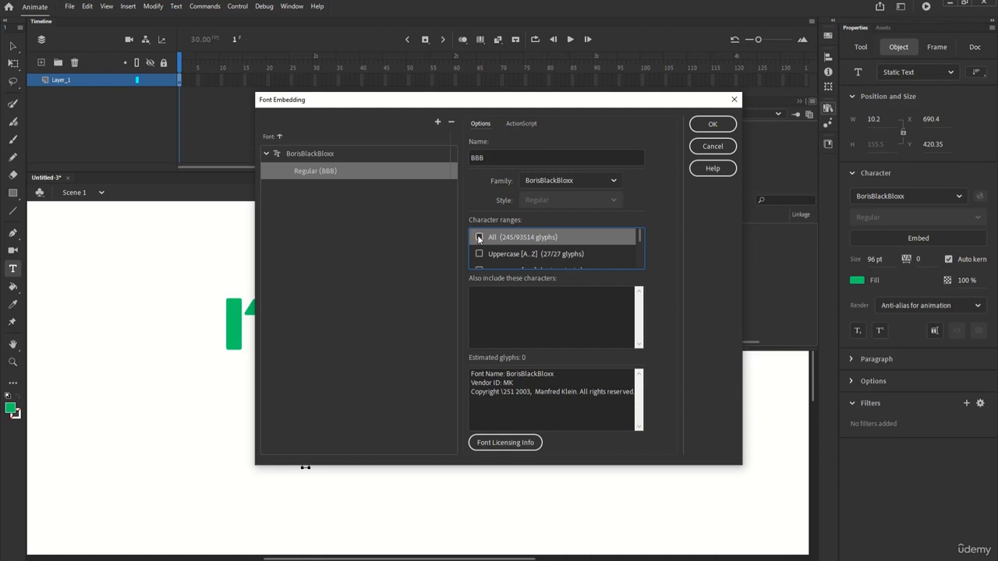
left_click(479, 237)
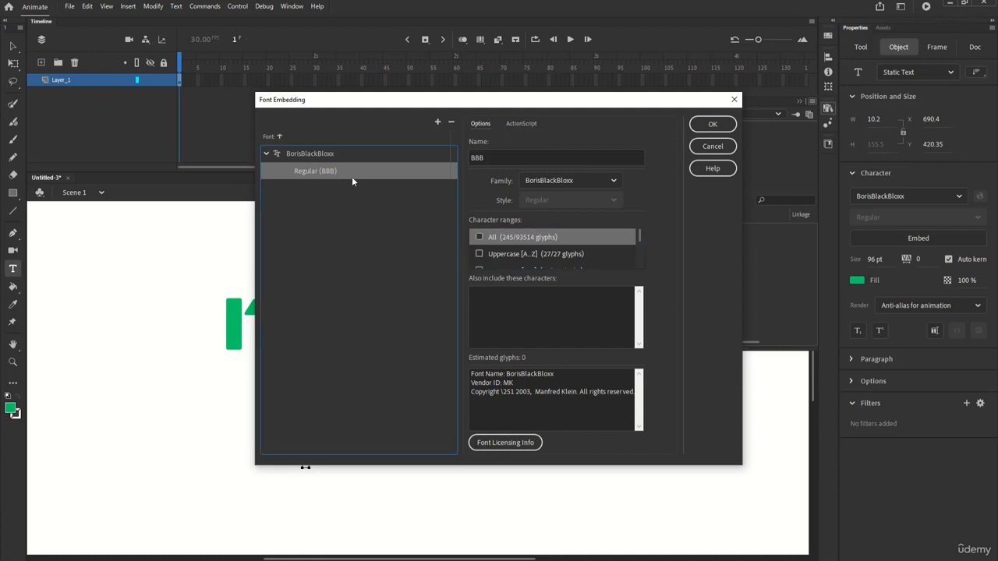
left_click(711, 125)
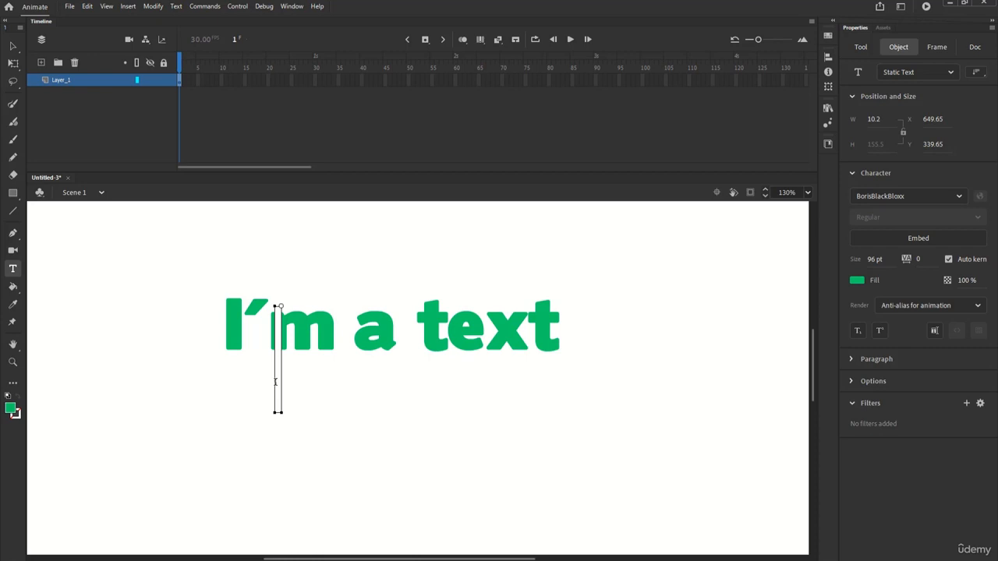
Create a static text reading 'hello' and move it centred below 'I'm a text'.
type("asdad")
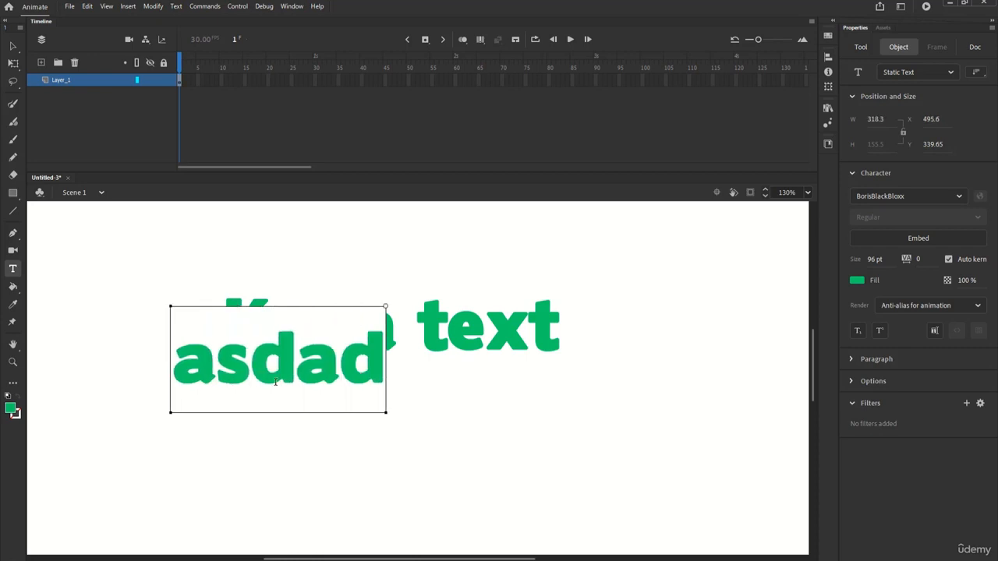
mouse_move(13, 47)
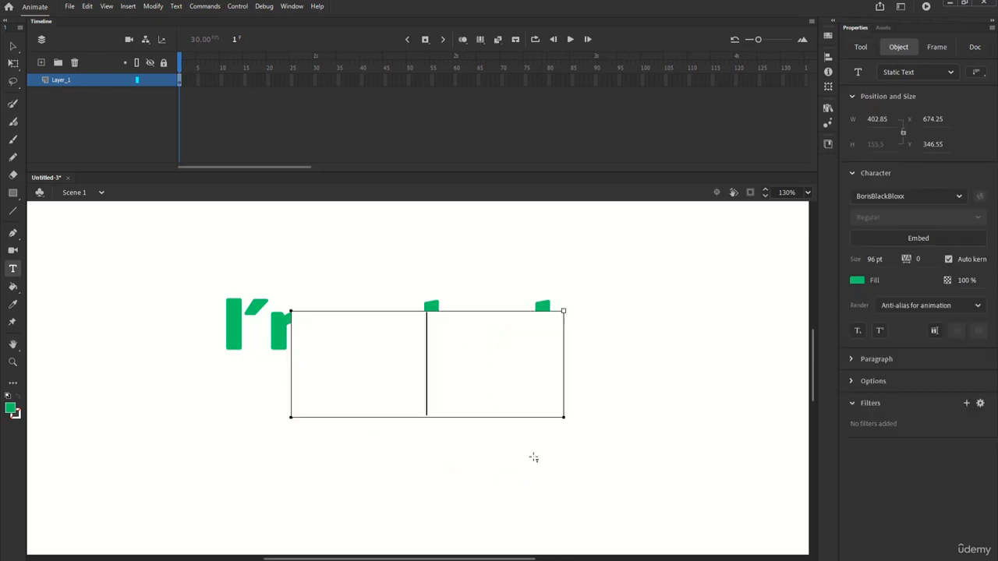
type("hello")
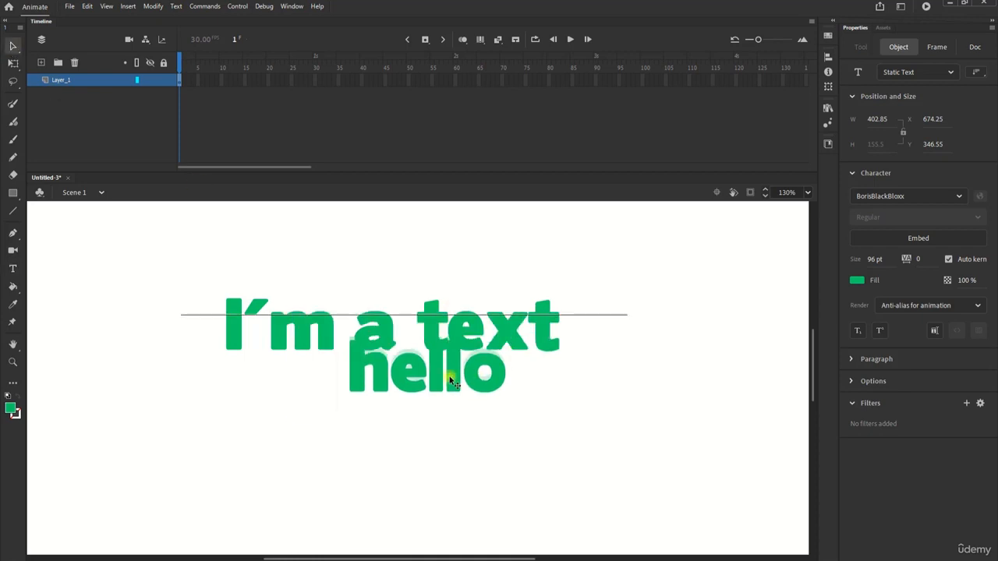
left_click_drag(424, 372, 412, 405)
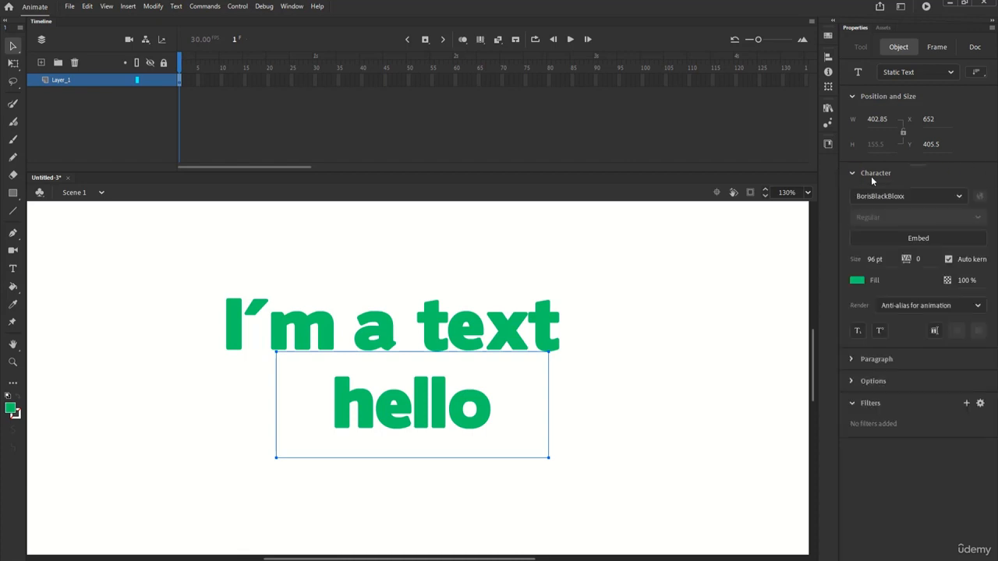
Show the Anti-alias render choices for the 'hello' text in the Character section.
left_click(975, 304)
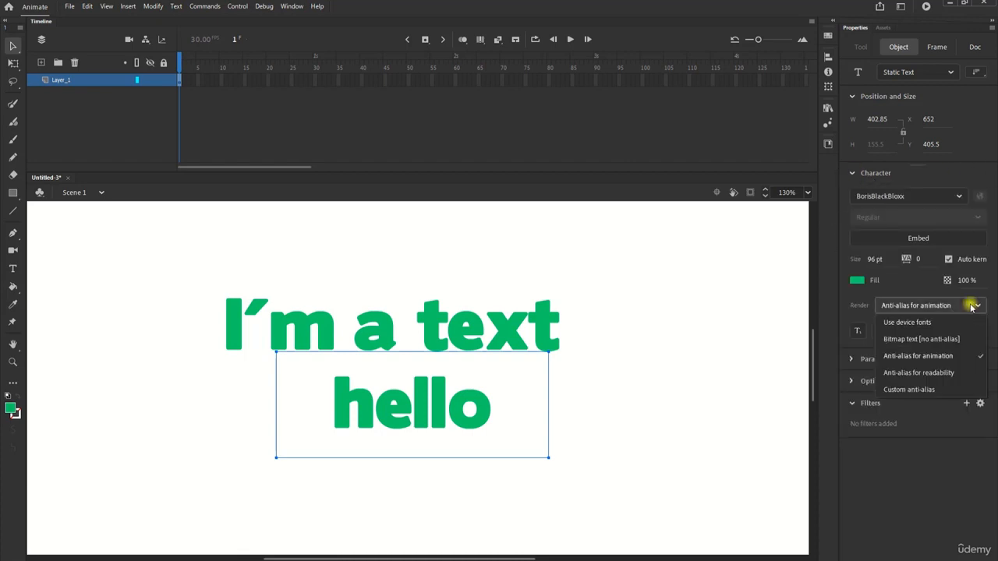
mouse_move(903, 311)
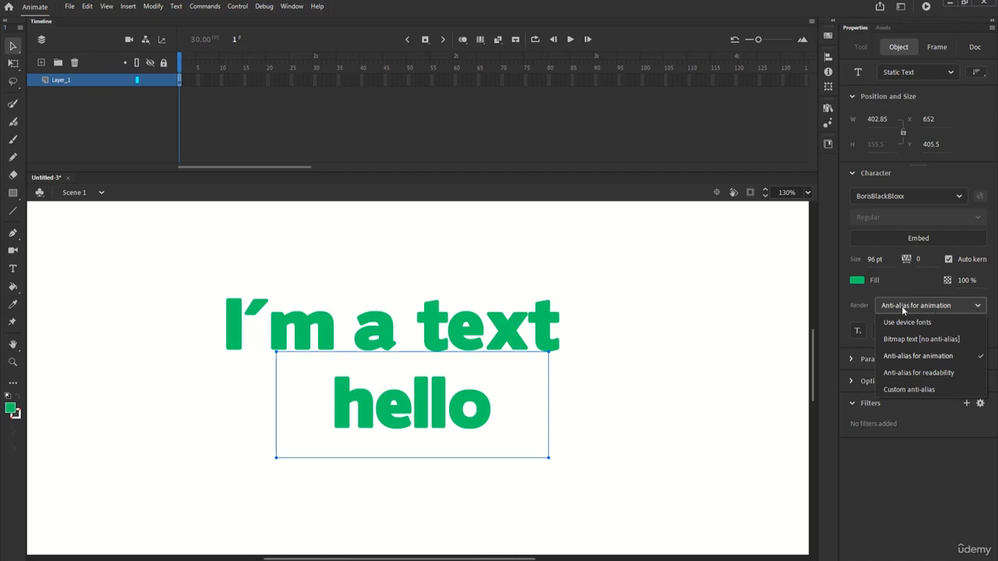
mouse_move(926, 323)
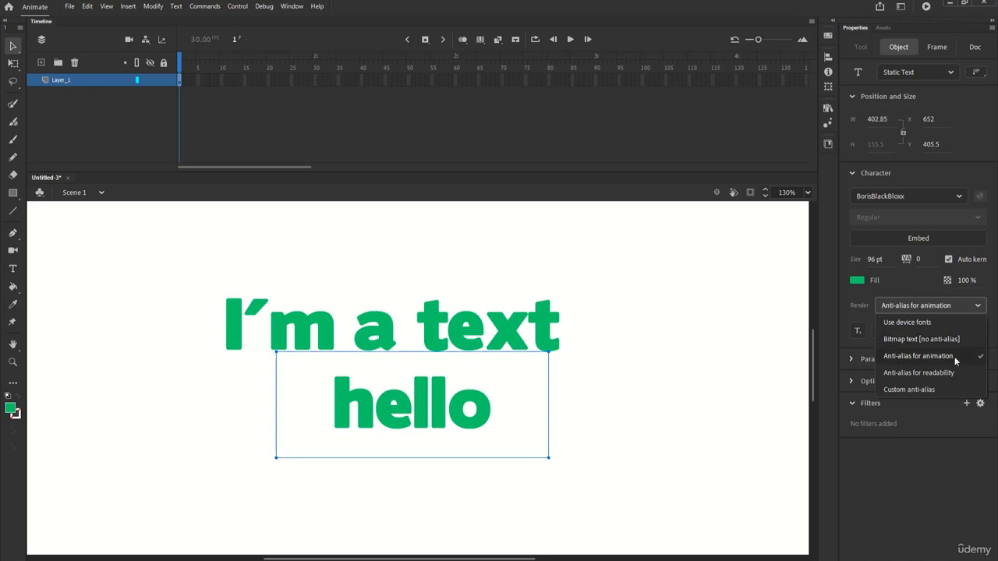
mouse_move(918, 373)
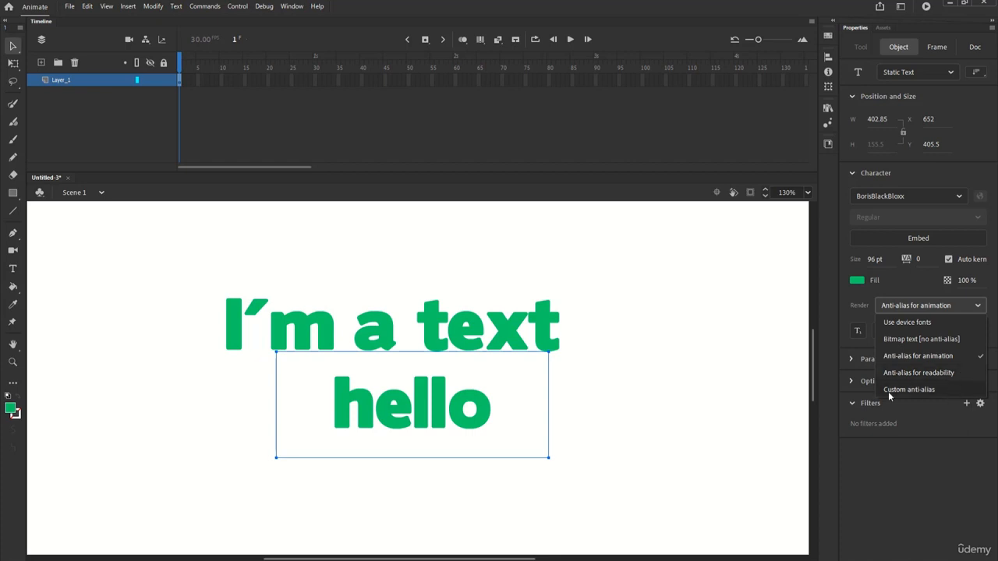
mouse_move(951, 399)
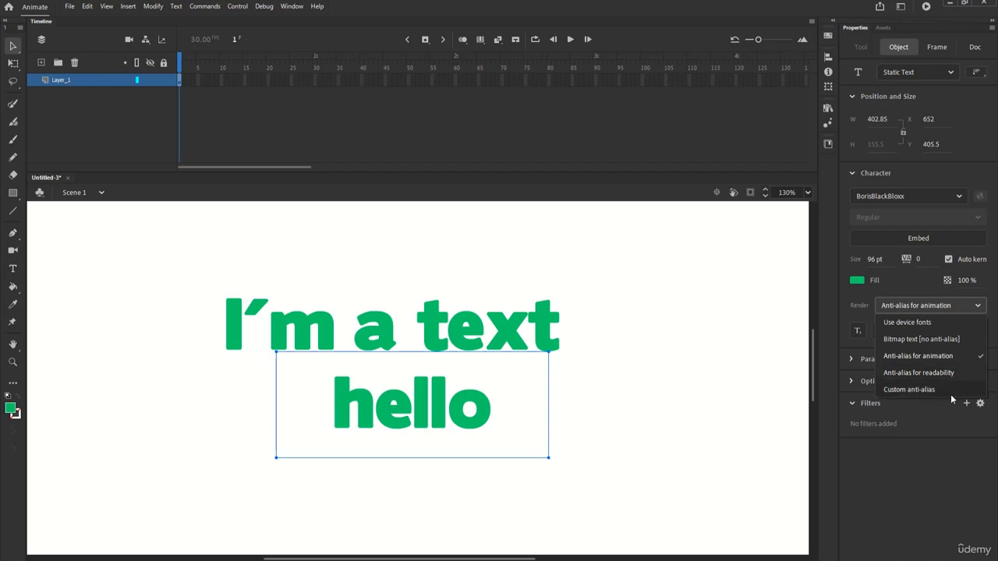